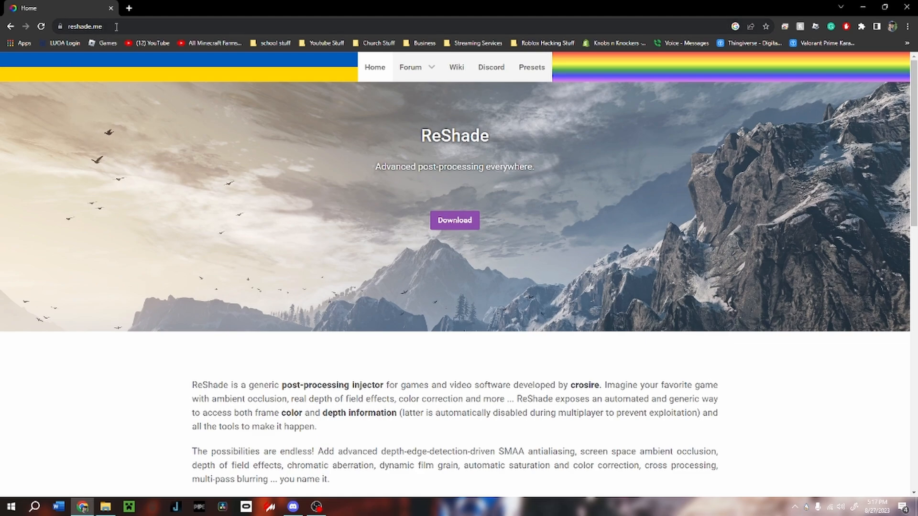
{"action": "mouse_move", "coordinate": [449, 231]}
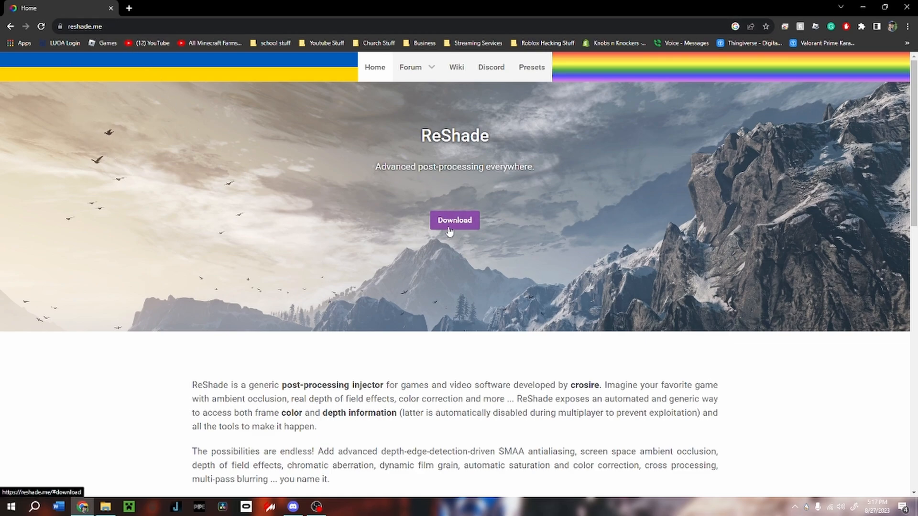
- Download the ReShade 5.9.2 setup installer from reshade.me's download section
{"action": "left_click", "coordinate": [455, 220]}
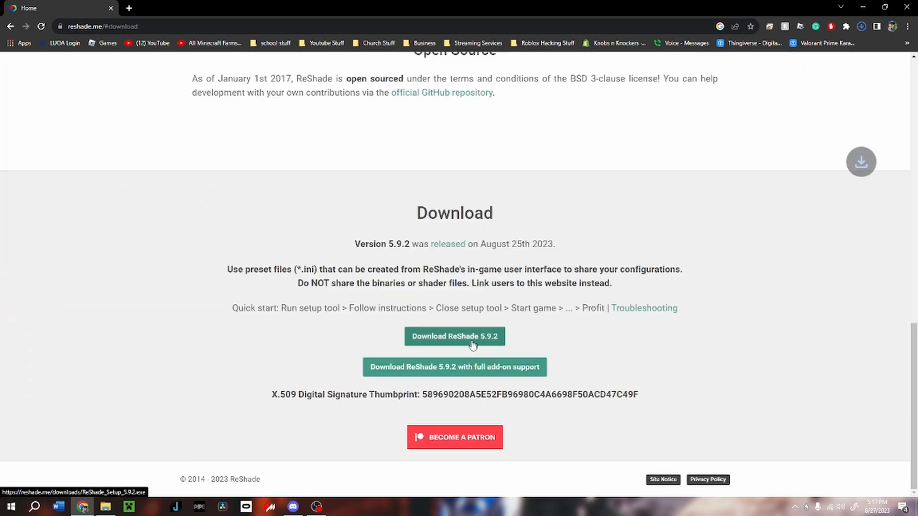
{"action": "left_click", "coordinate": [455, 336]}
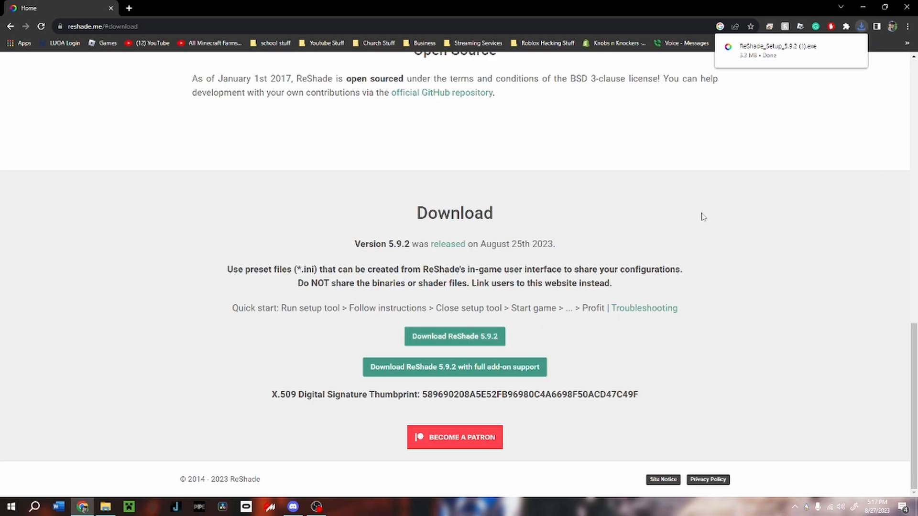
{"action": "mouse_move", "coordinate": [707, 220]}
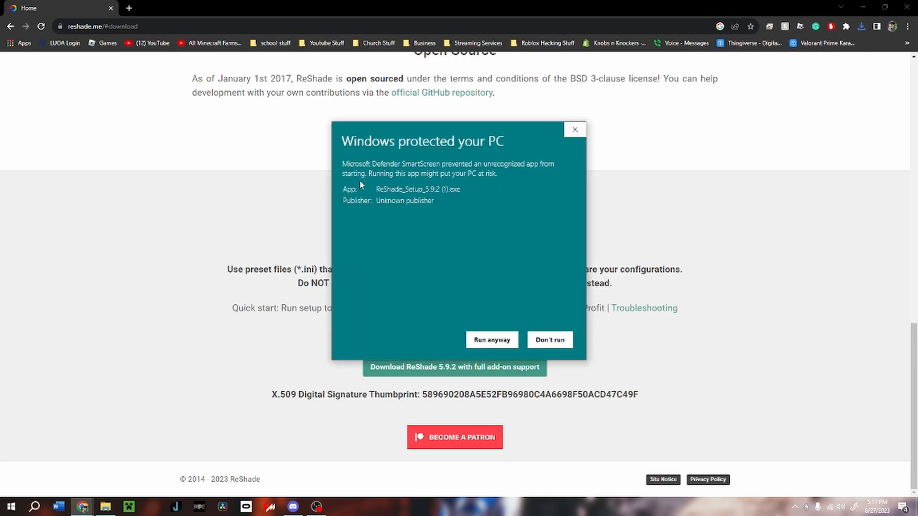
- Run the unrecognized setup anyway and select Gorilla Tag after searching 'gori'
{"action": "left_click", "coordinate": [492, 339]}
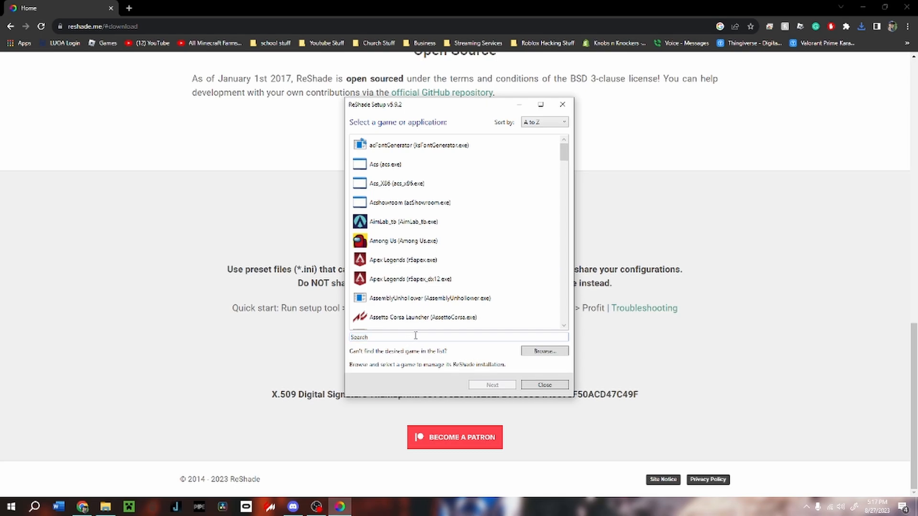
{"action": "type", "text": "Searc"}
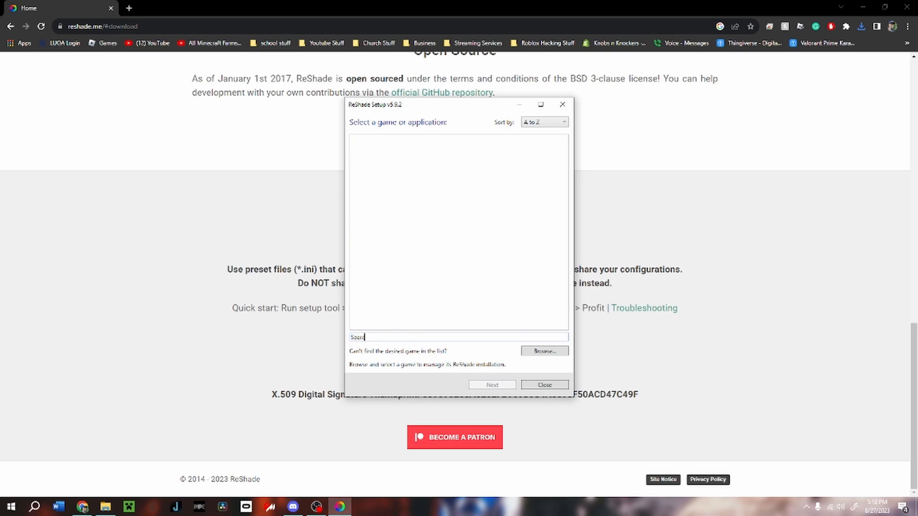
{"action": "type", "text": "gori"}
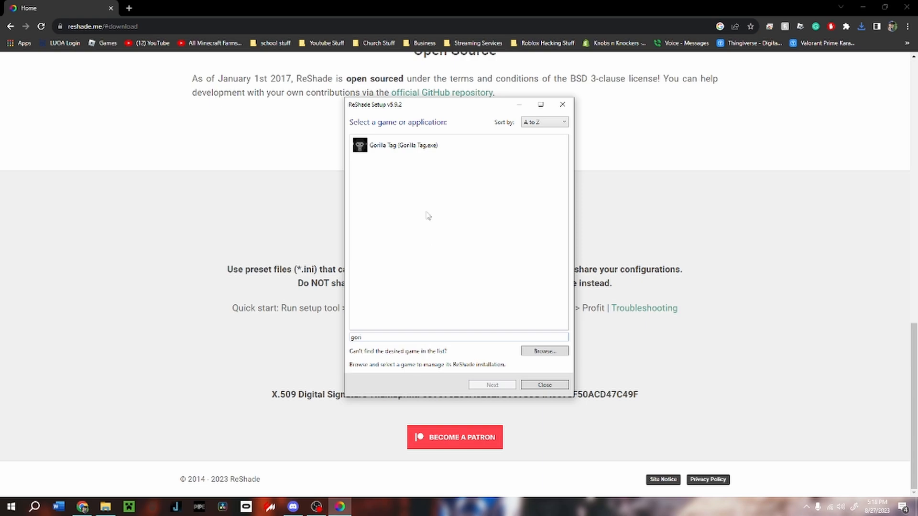
{"action": "left_click", "coordinate": [492, 384]}
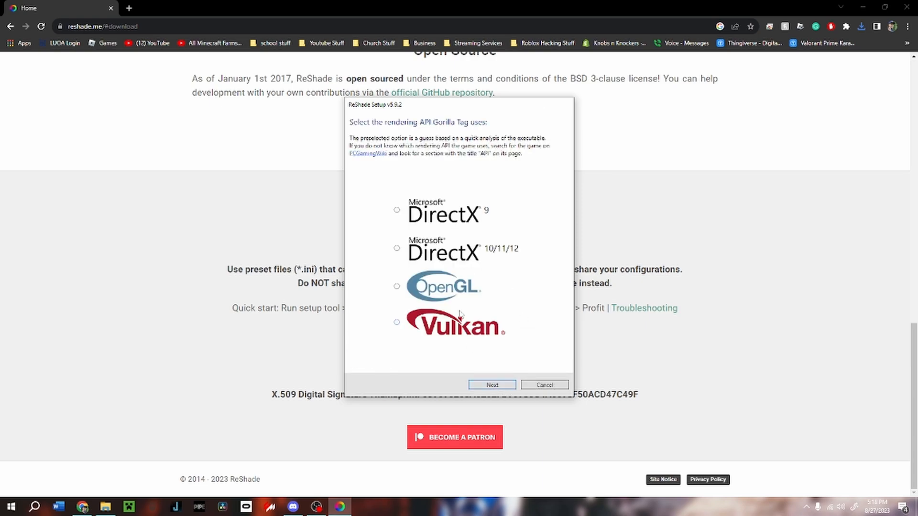
{"action": "mouse_move", "coordinate": [471, 262]}
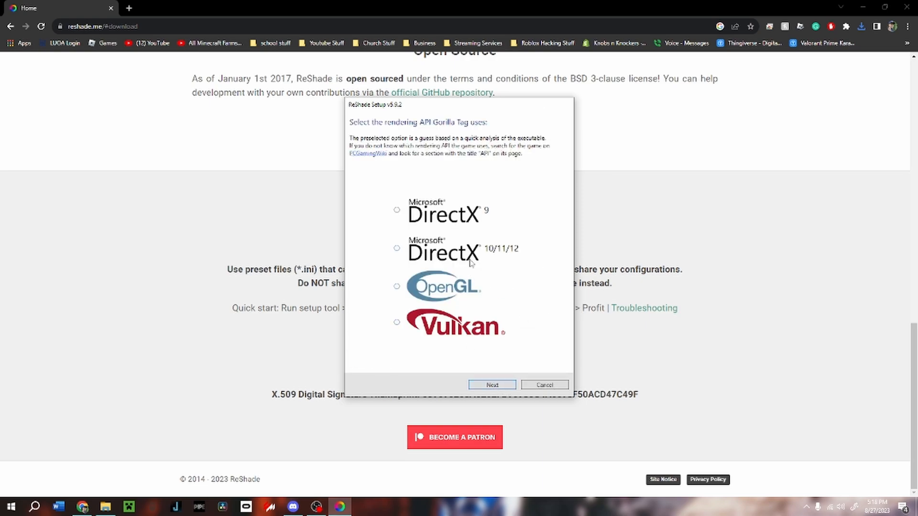
- Install with DirectX 10/11/12, no preset, and the SweetFX effect package
{"action": "left_click", "coordinate": [396, 248]}
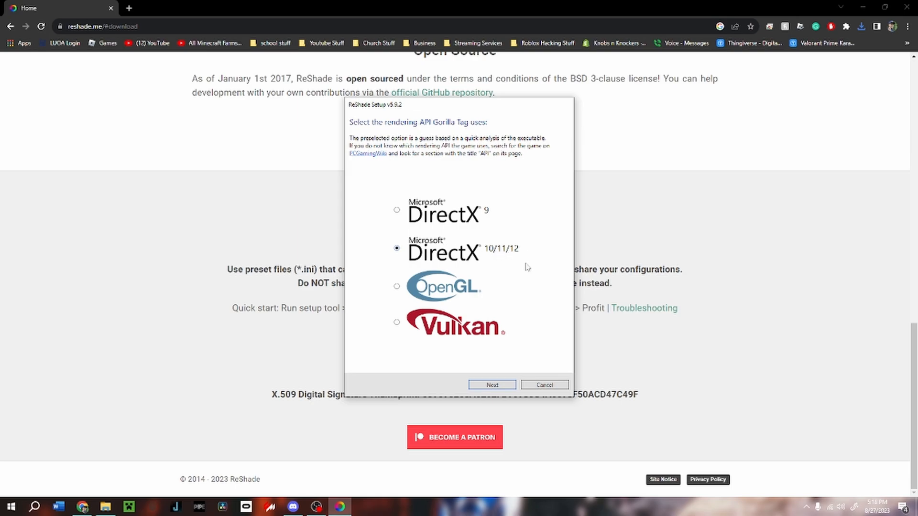
{"action": "left_click", "coordinate": [492, 385]}
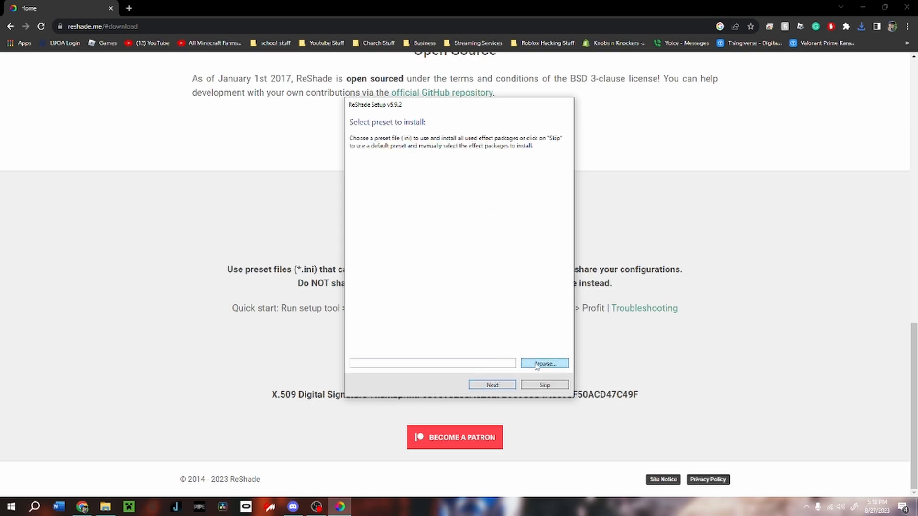
{"action": "mouse_move", "coordinate": [494, 387]}
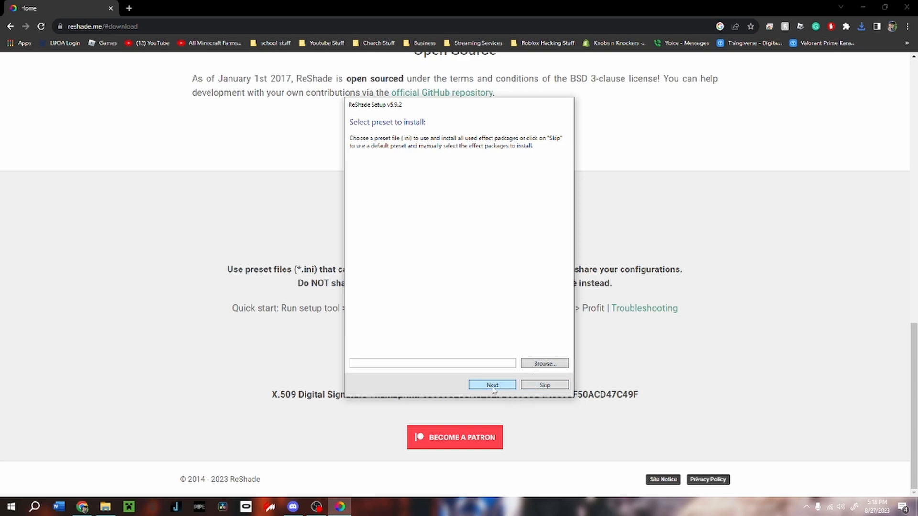
{"action": "left_click", "coordinate": [492, 384]}
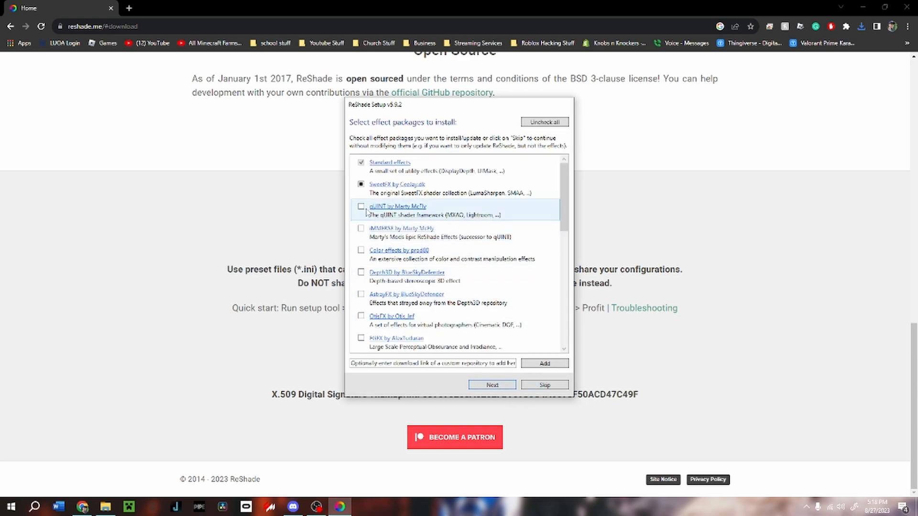
{"action": "left_click", "coordinate": [361, 206]}
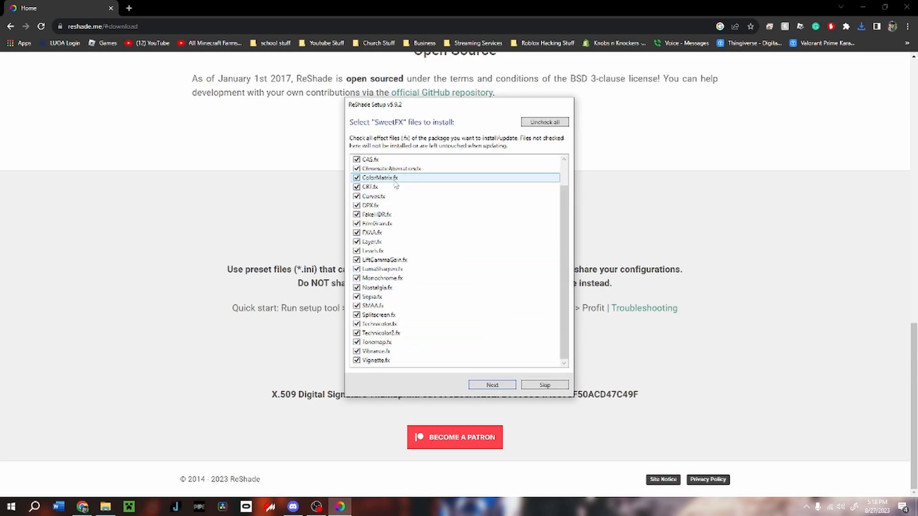
{"action": "left_click", "coordinate": [492, 385]}
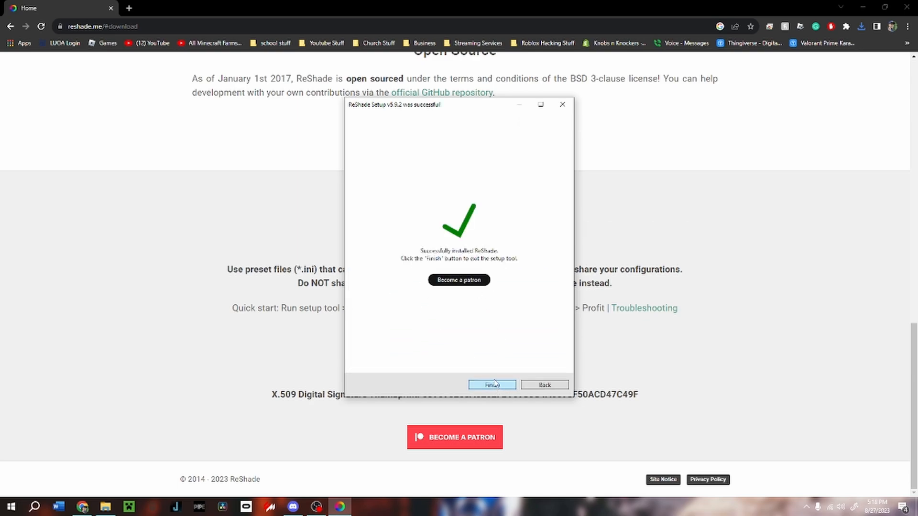
- Close setup, then enable HDR [FakeHDR.fx] and one more glow effect in the overlay
{"action": "left_click", "coordinate": [492, 384]}
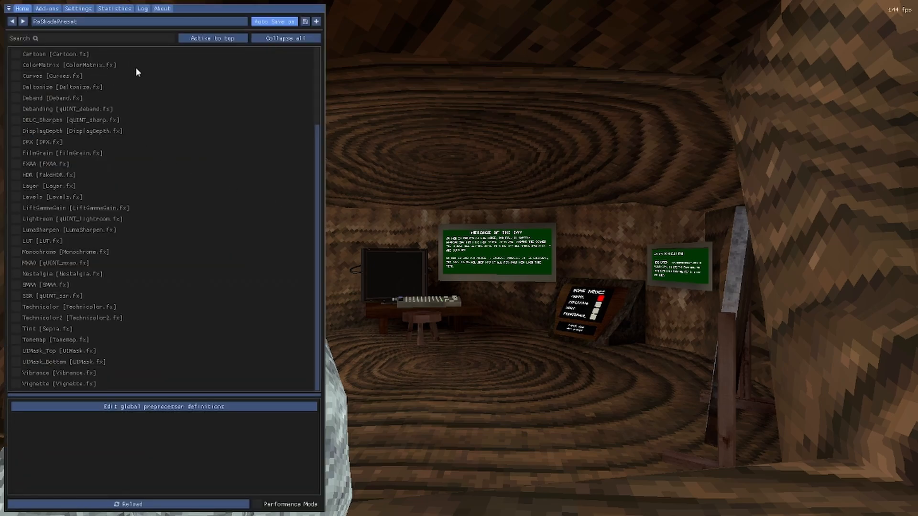
{"action": "mouse_move", "coordinate": [124, 147]}
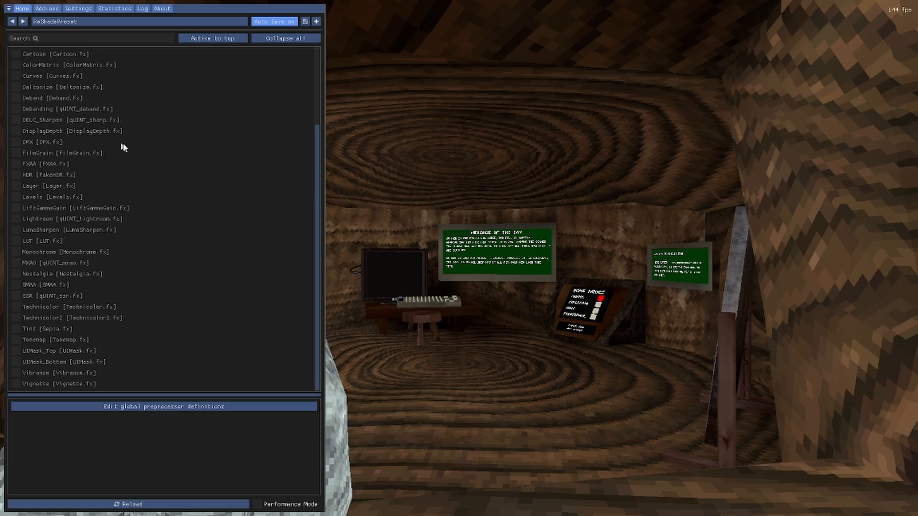
{"action": "mouse_move", "coordinate": [91, 168]}
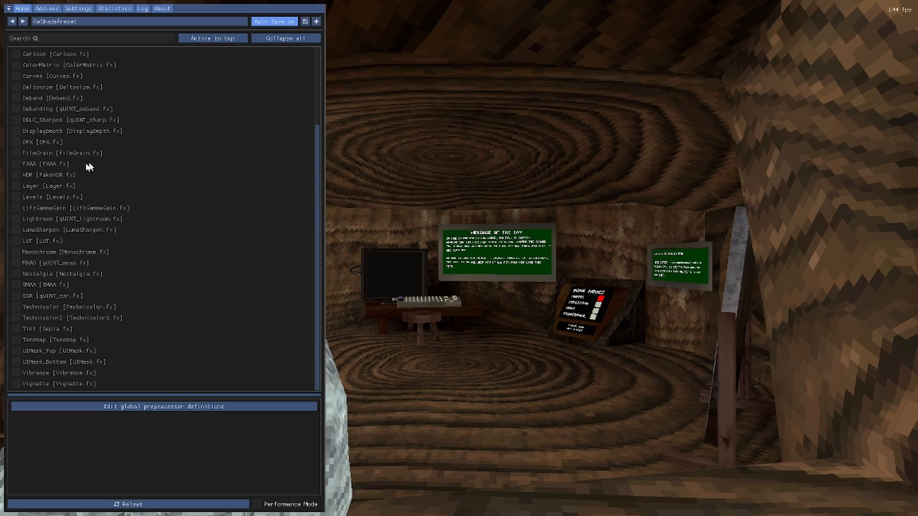
{"action": "left_click", "coordinate": [17, 175]}
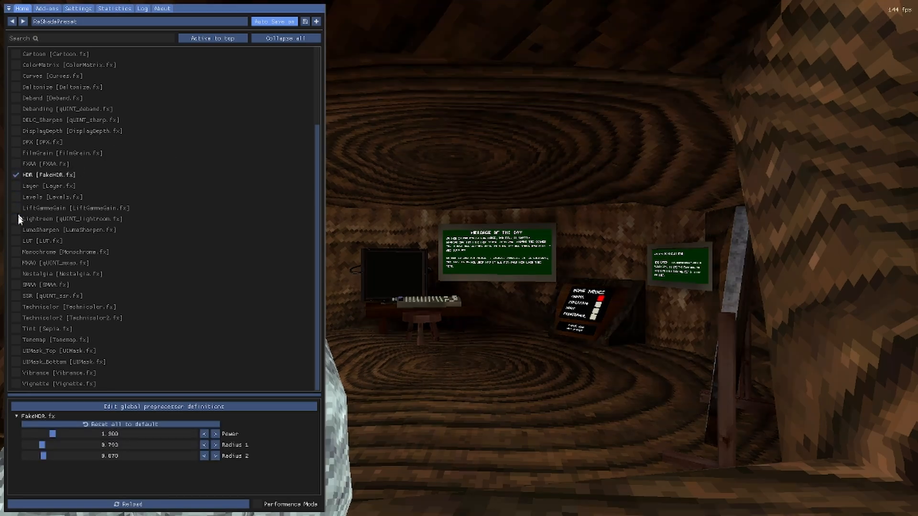
{"action": "left_click", "coordinate": [13, 373]}
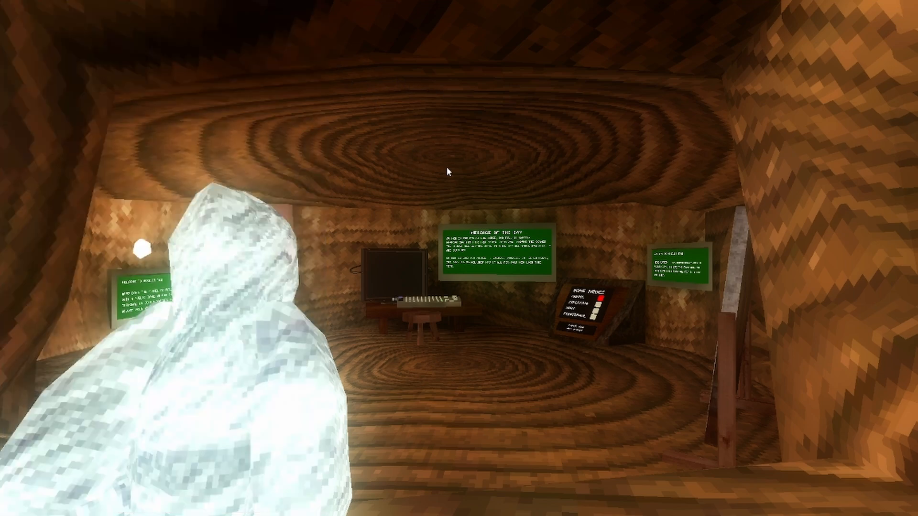
{"action": "mouse_move", "coordinate": [456, 216]}
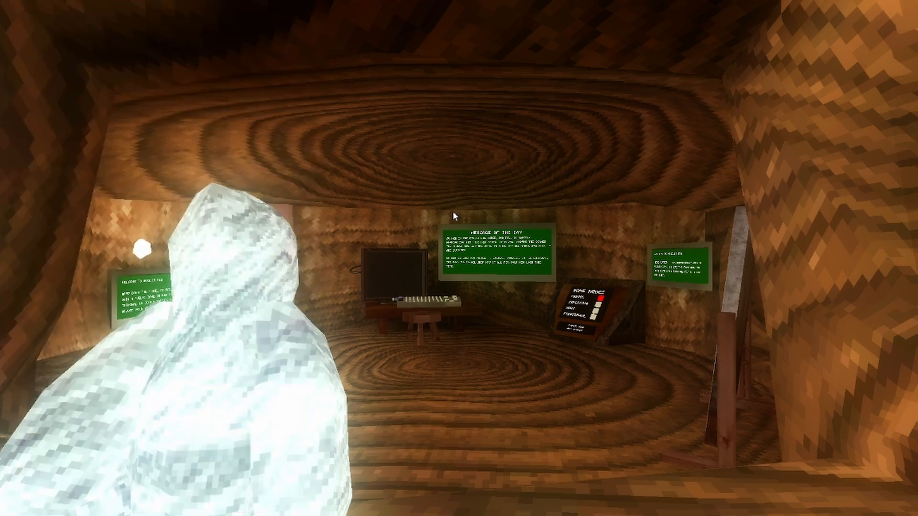